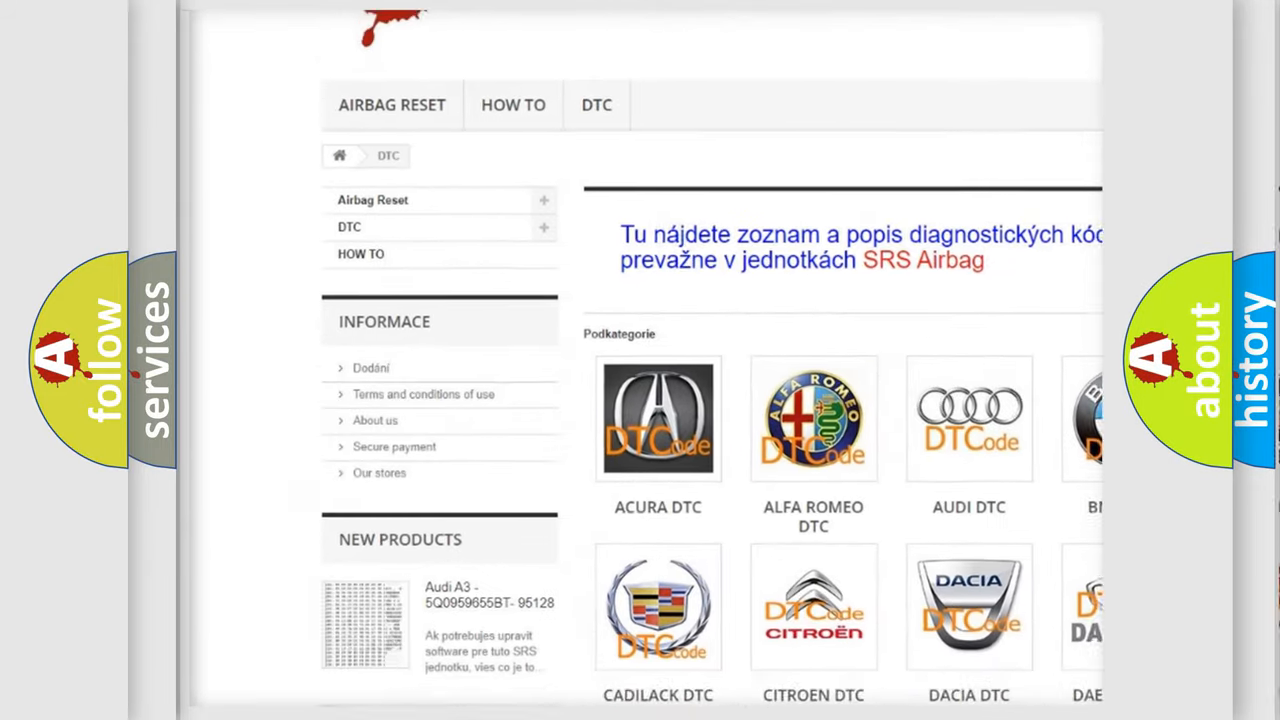
pyautogui.scroll(-3)
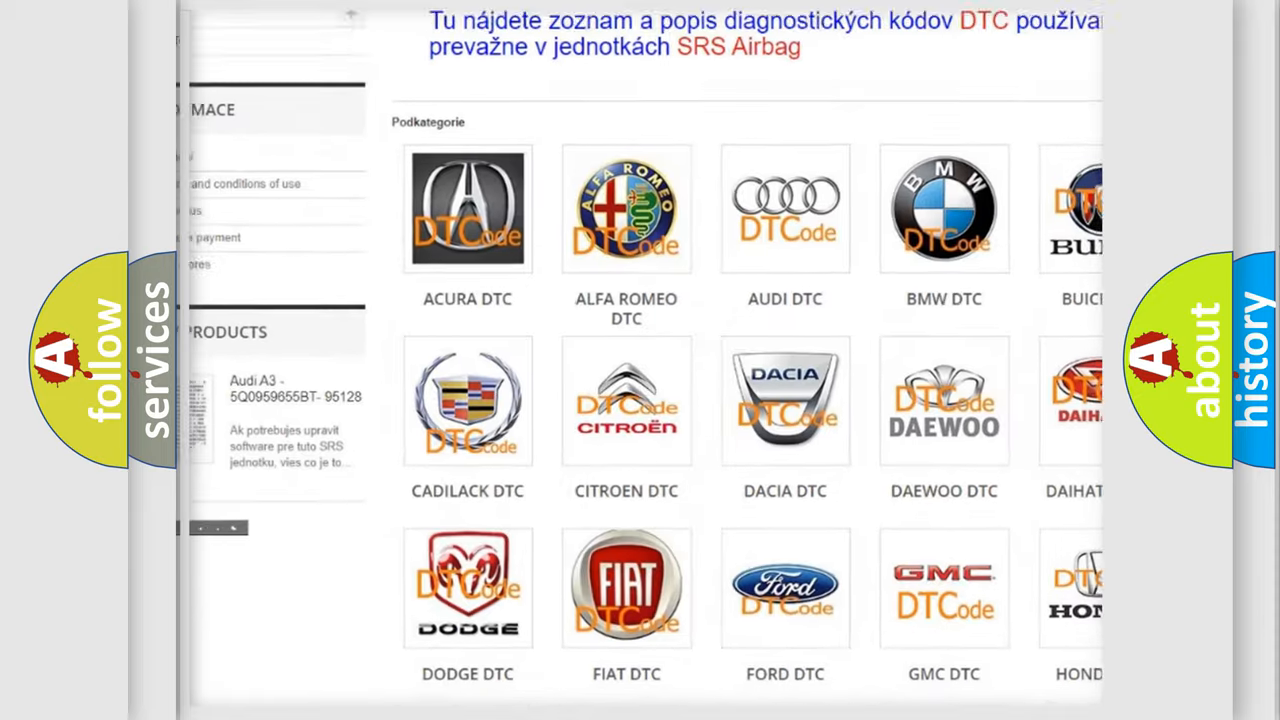
pyautogui.scroll(-3)
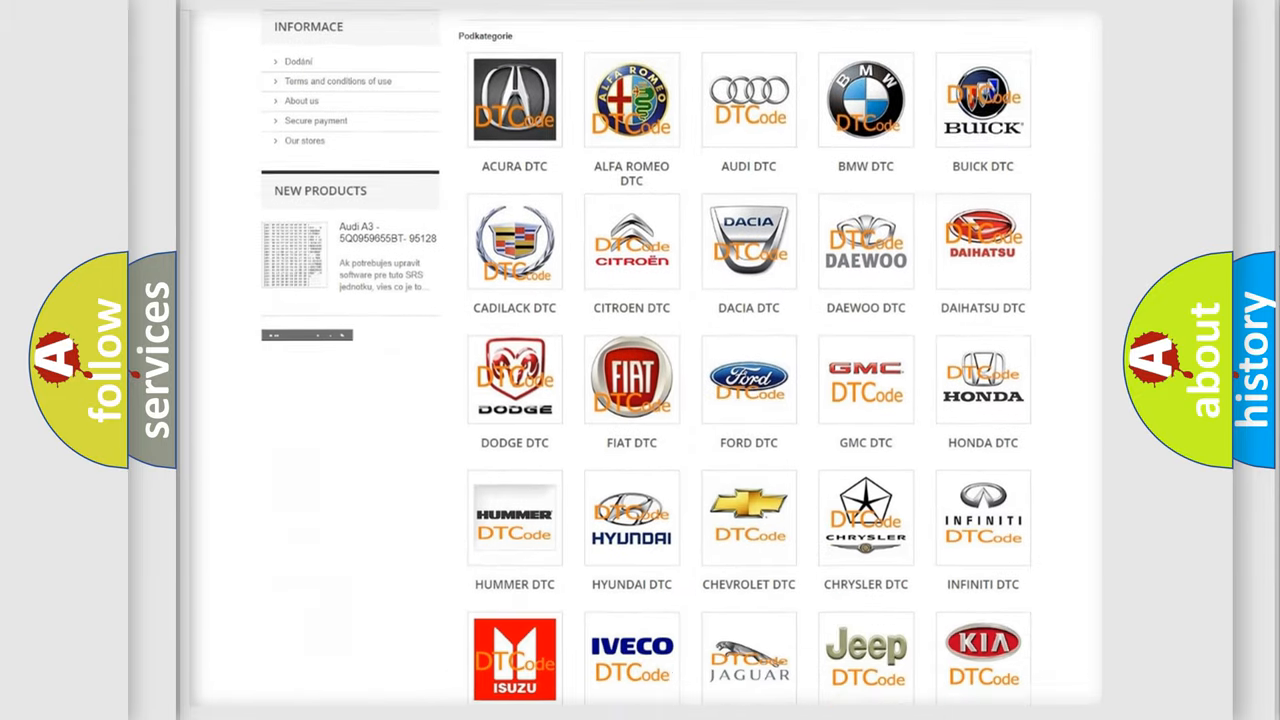
pyautogui.scroll(-3)
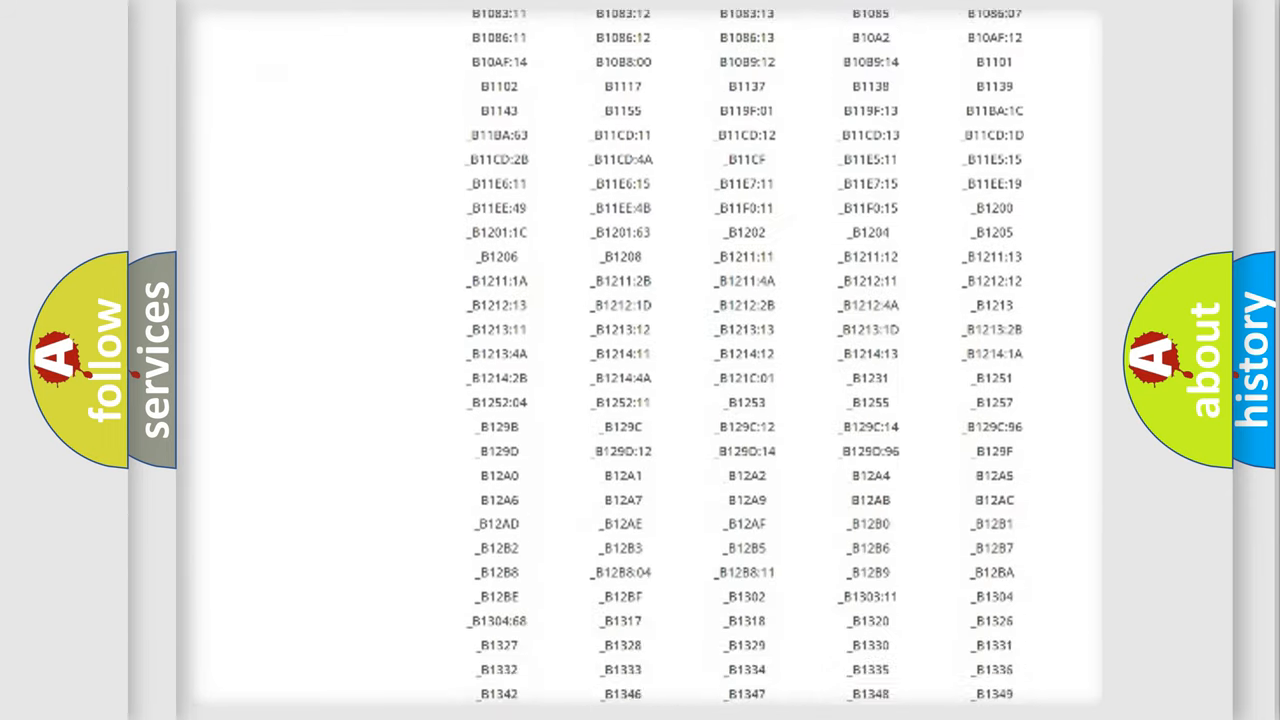
pyautogui.scroll(-3)
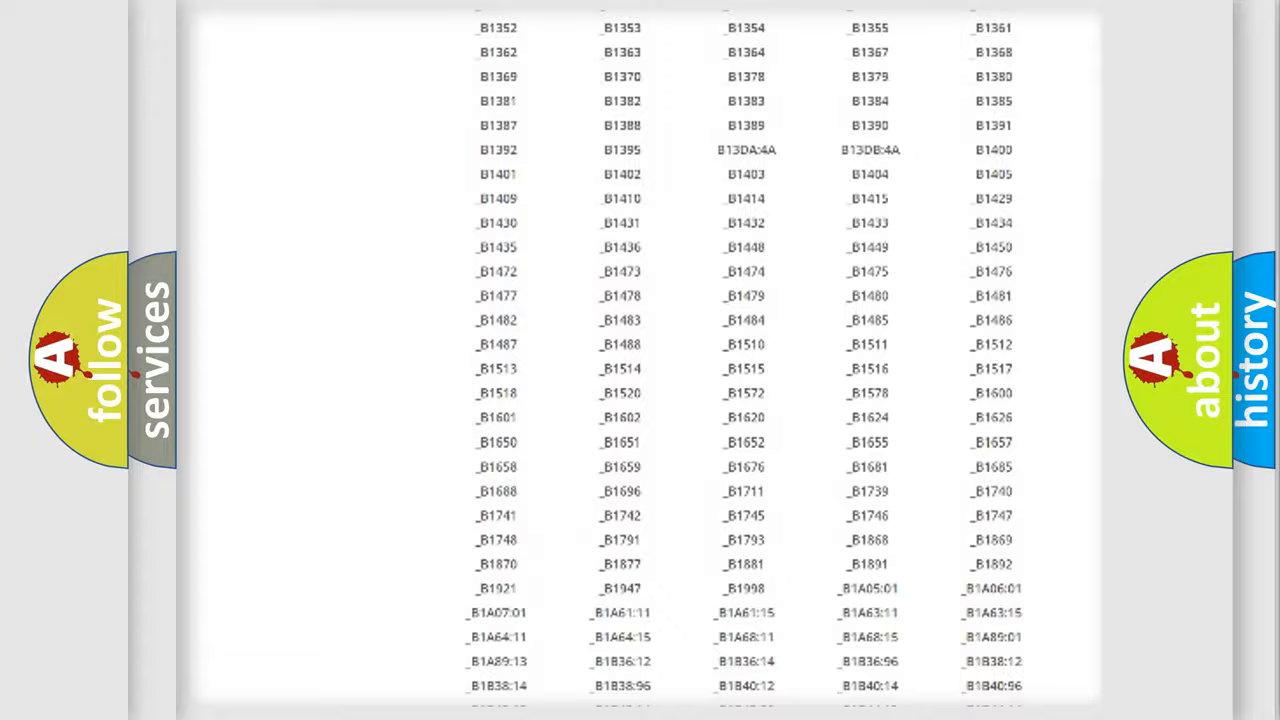